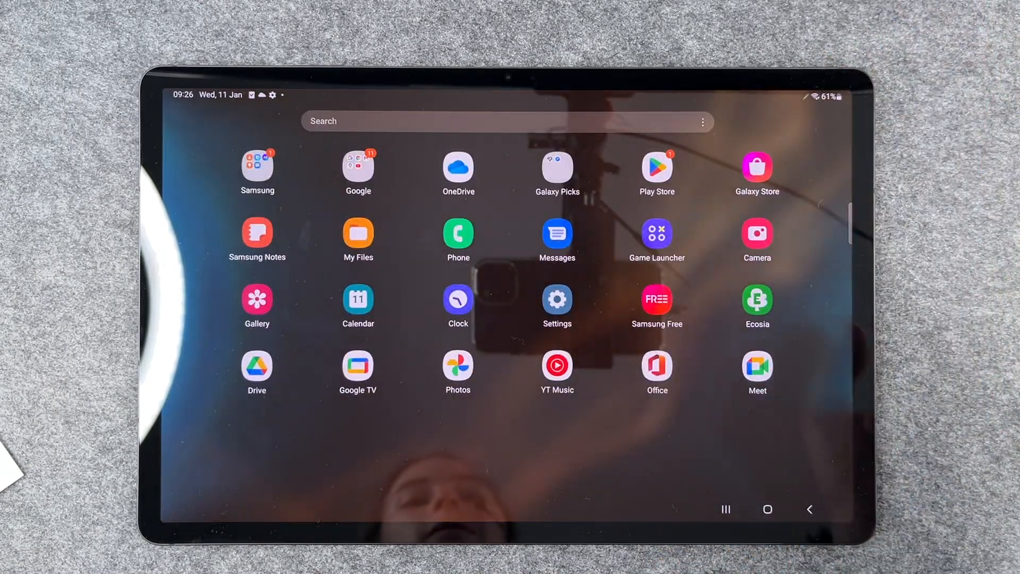
# - Open Settings and go to Software update, showing the paused One UI 5 download
pyautogui.click(557, 300)
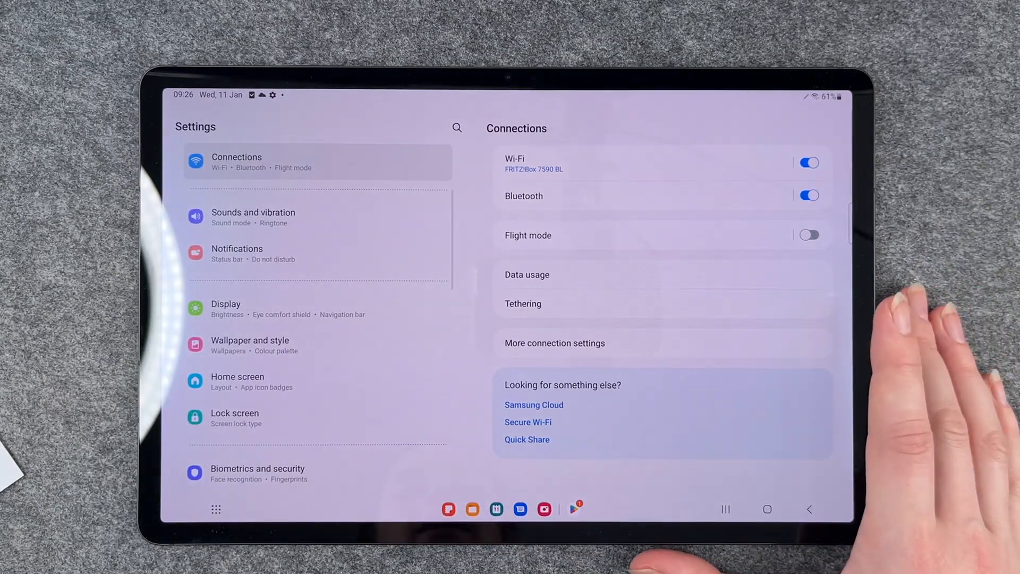
pyautogui.scroll(-3)
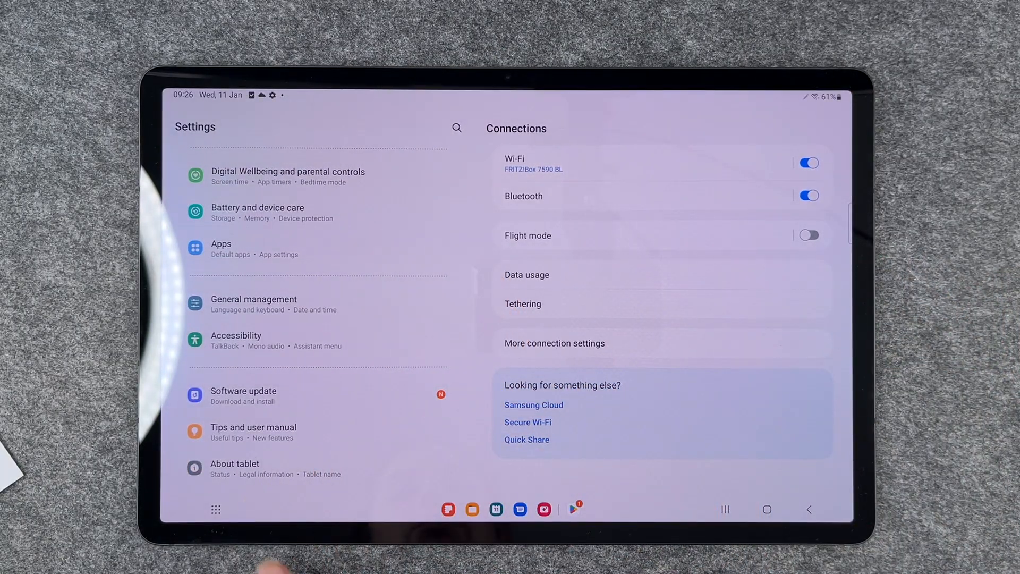
pyautogui.click(244, 395)
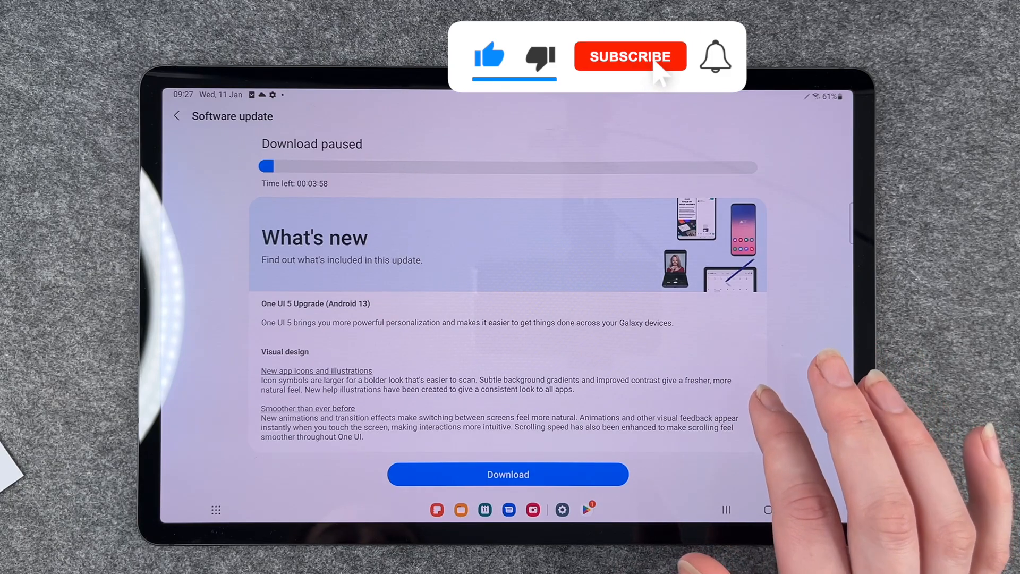
pyautogui.click(629, 57)
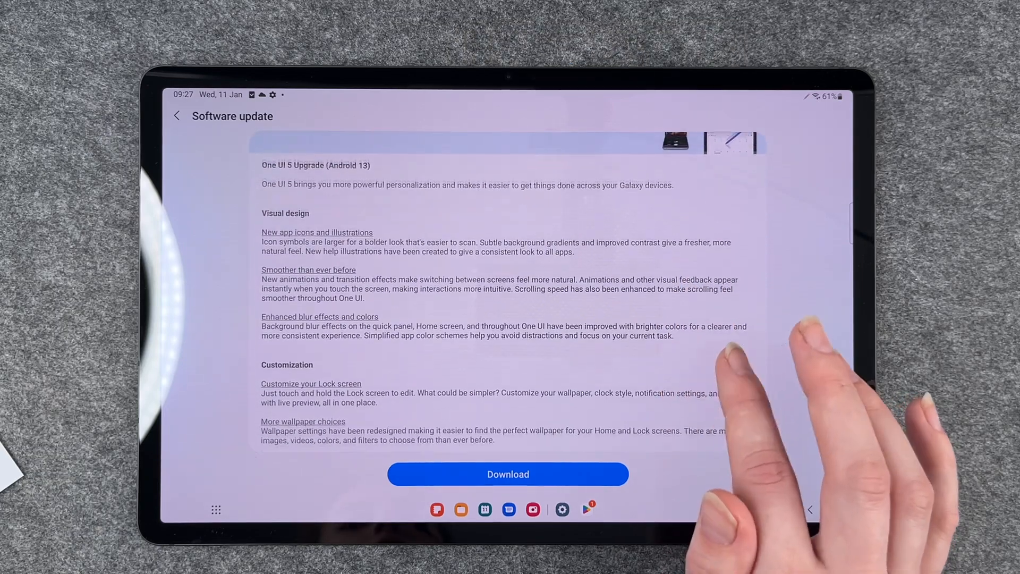
pyautogui.click(507, 473)
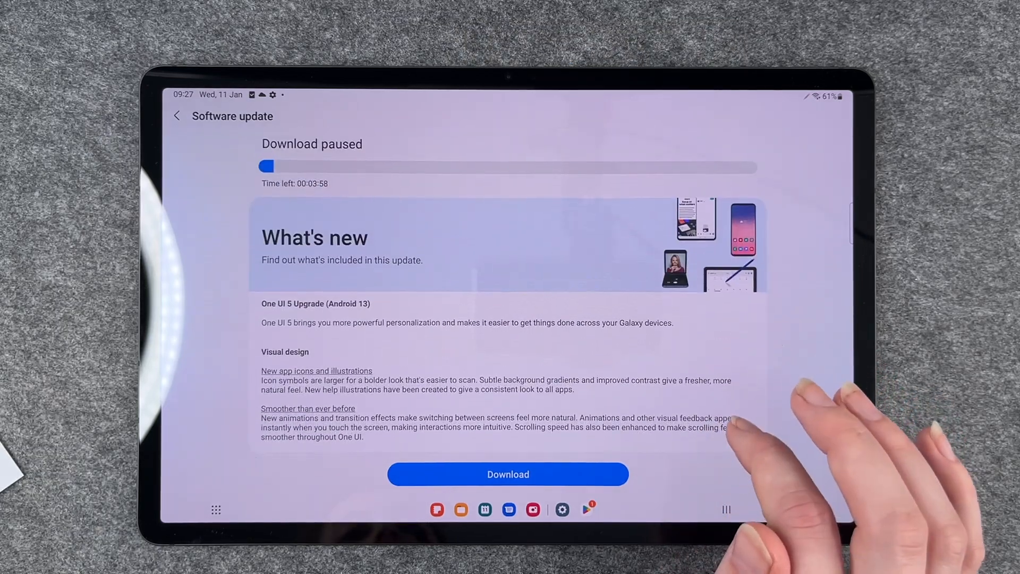
# - Resume the One UI 5 (Android 13) download until it's ready to install
pyautogui.click(508, 474)
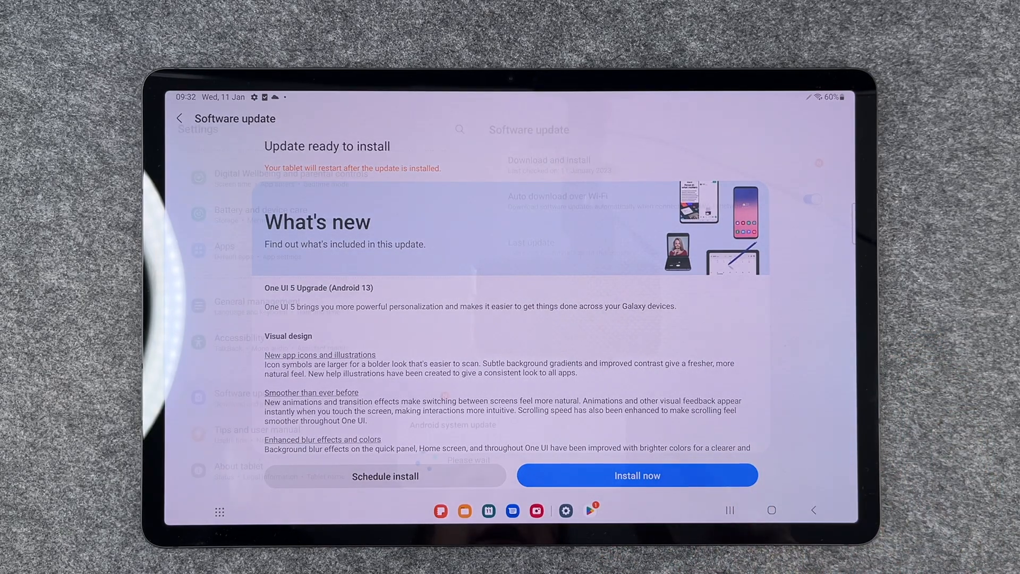
pyautogui.click(637, 476)
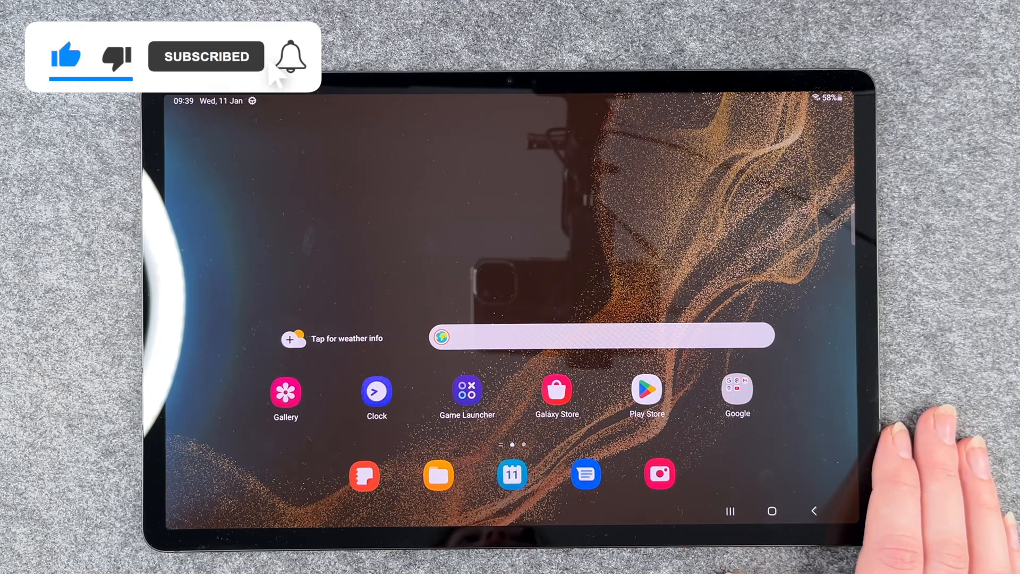
pyautogui.click(291, 57)
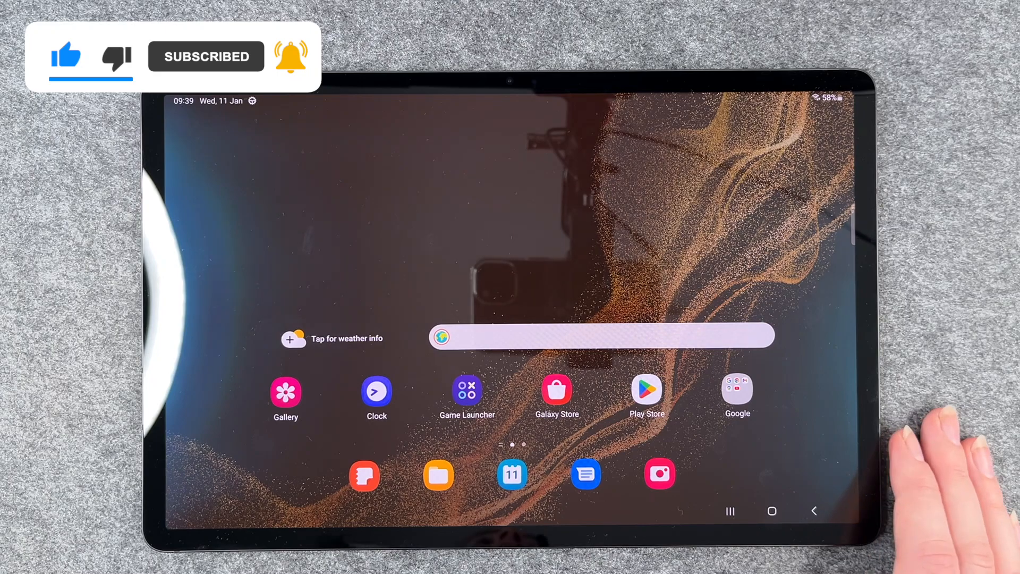